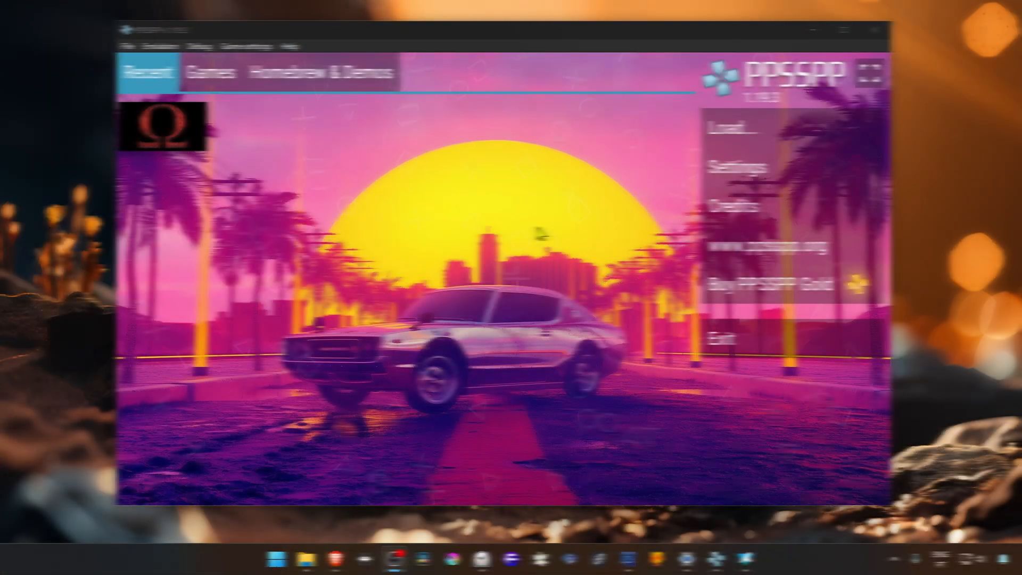
- Launch God of War: Chains of Olympus, create its game config, and enter its game-specific settings
left_click(163, 127)
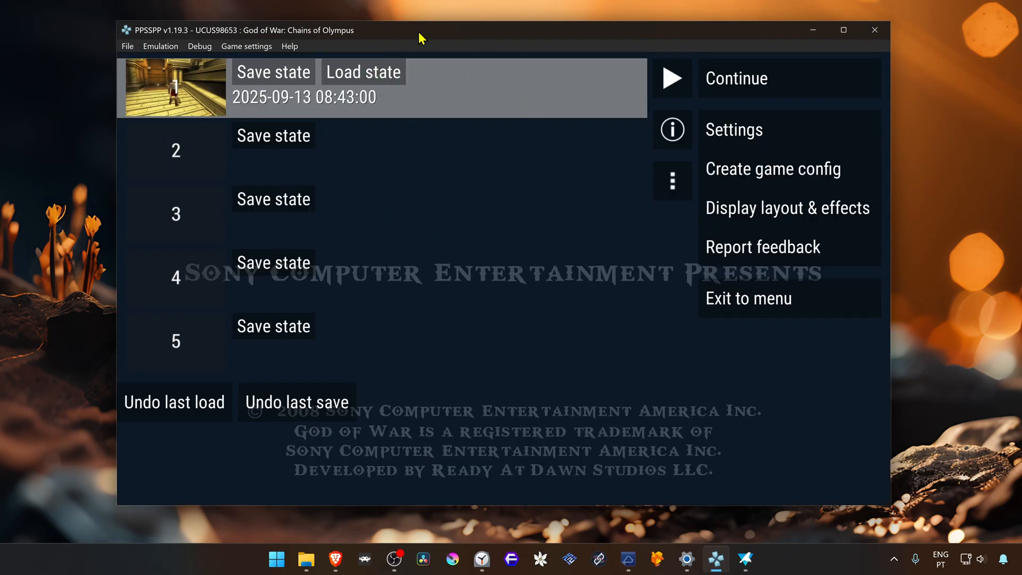
mouse_move(750, 181)
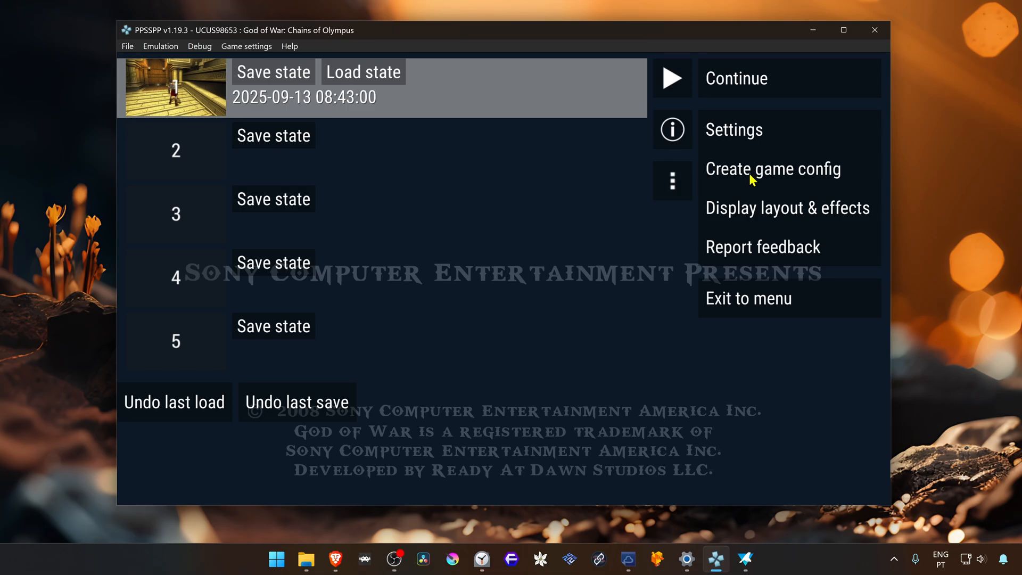
mouse_move(773, 169)
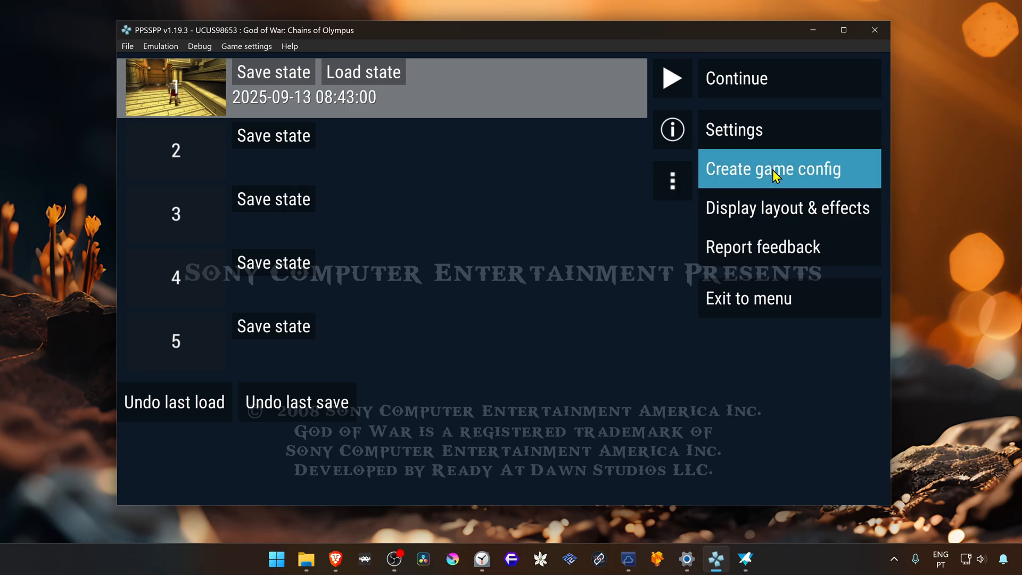
left_click(773, 169)
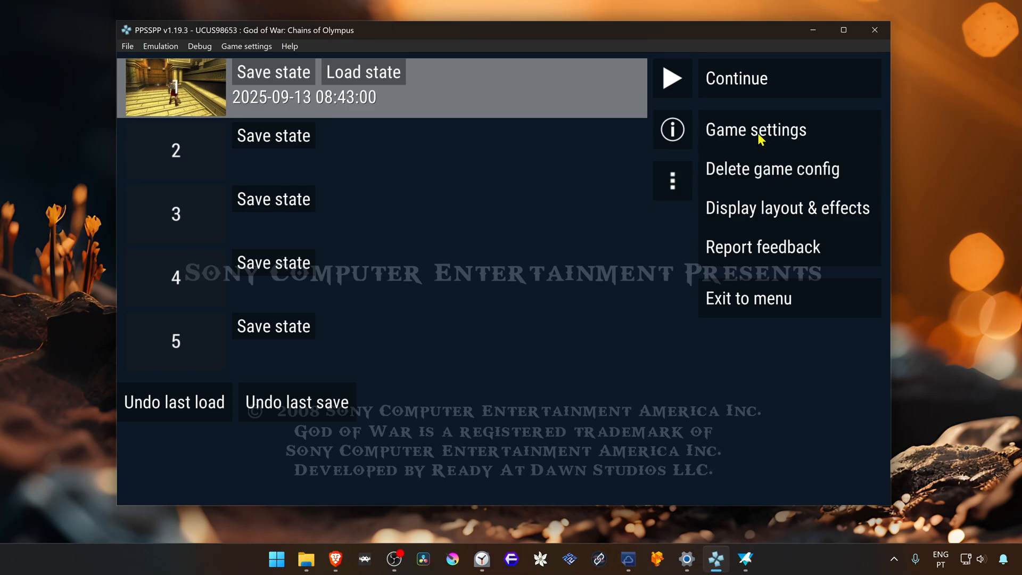
left_click(756, 129)
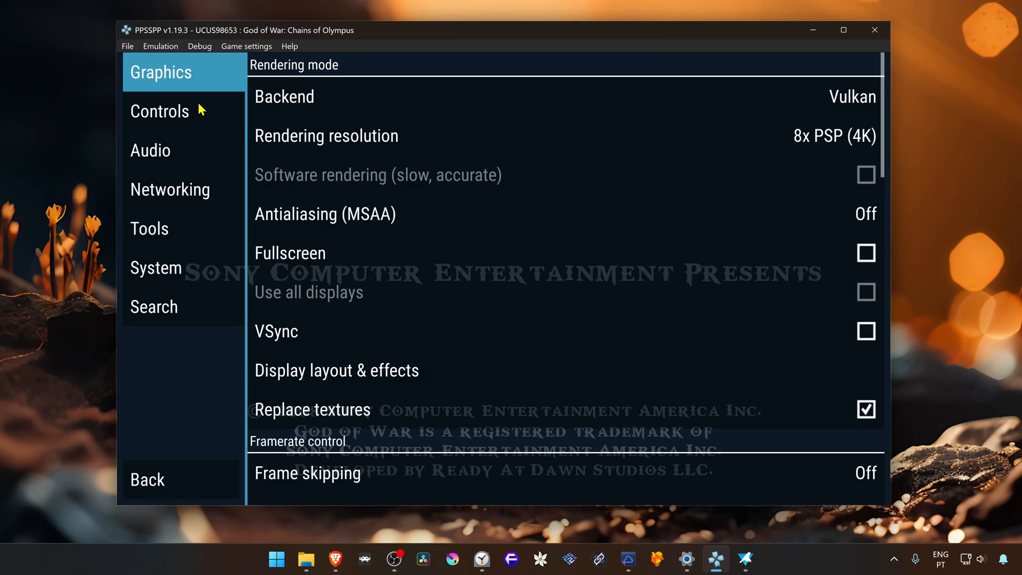
- Scroll the per-game Graphics page down to the Hack settings section
scroll("down", 3)
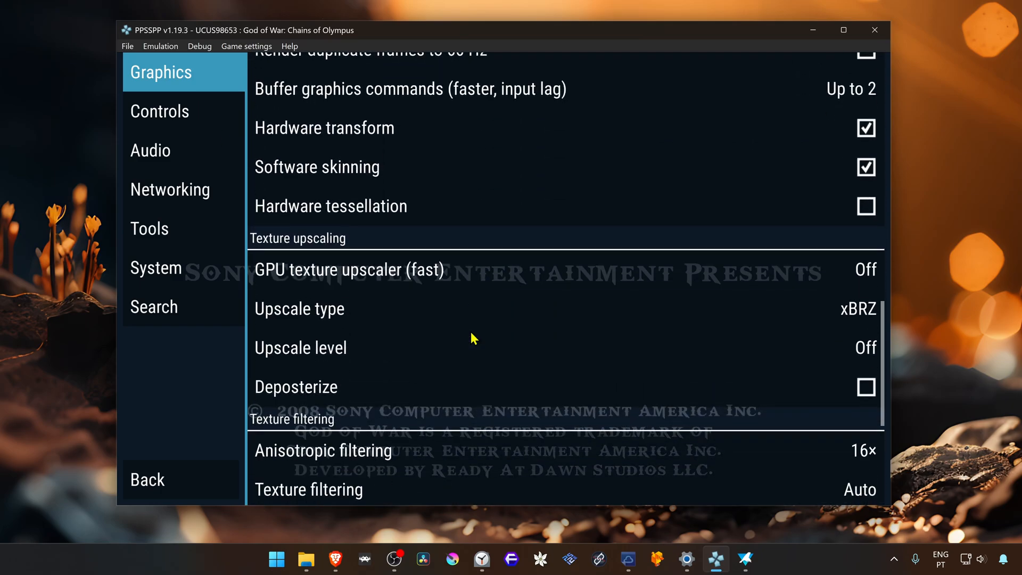
scroll("down", 3)
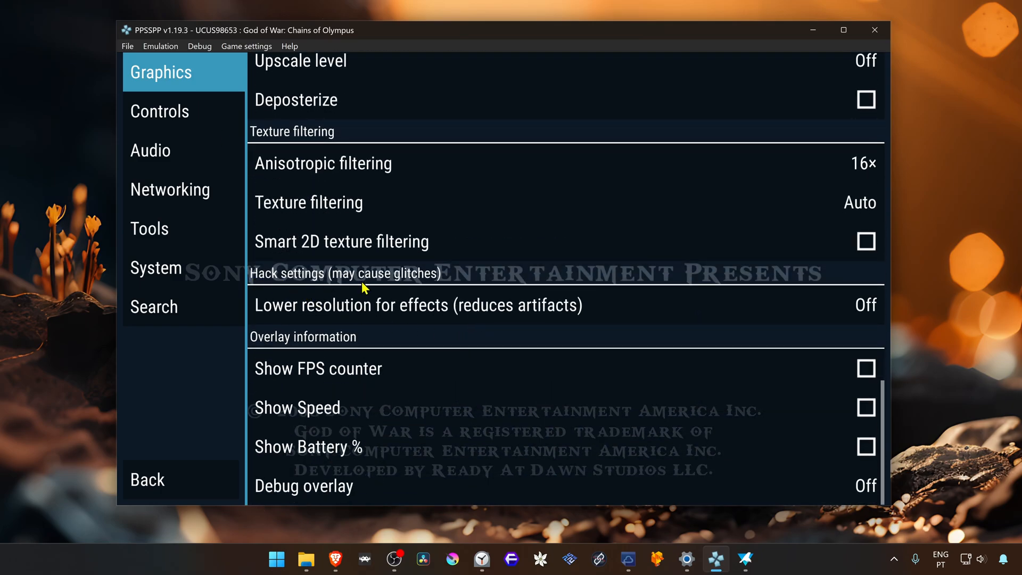
mouse_move(557, 316)
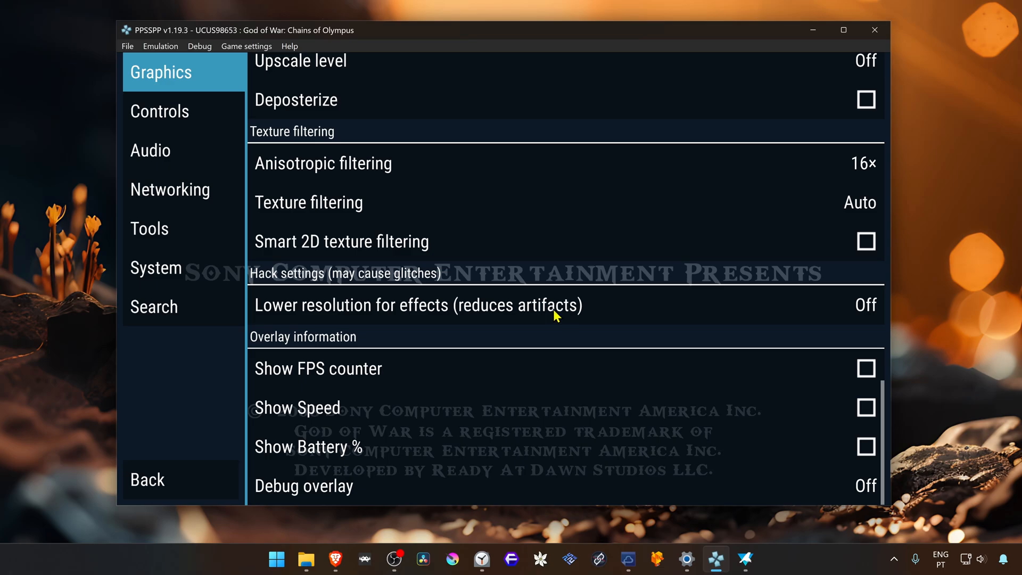
mouse_move(528, 309)
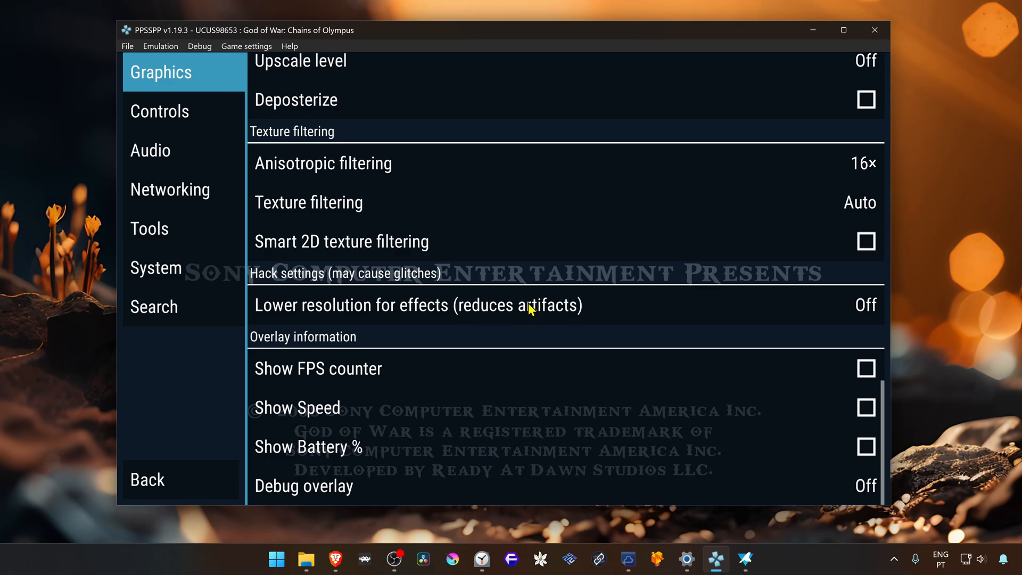
mouse_move(435, 315)
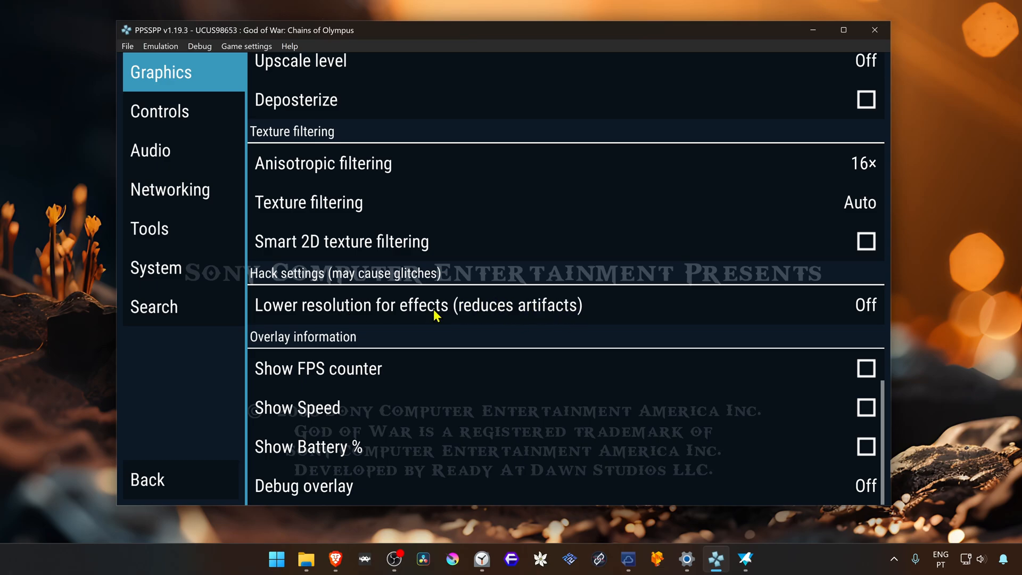
mouse_move(437, 317)
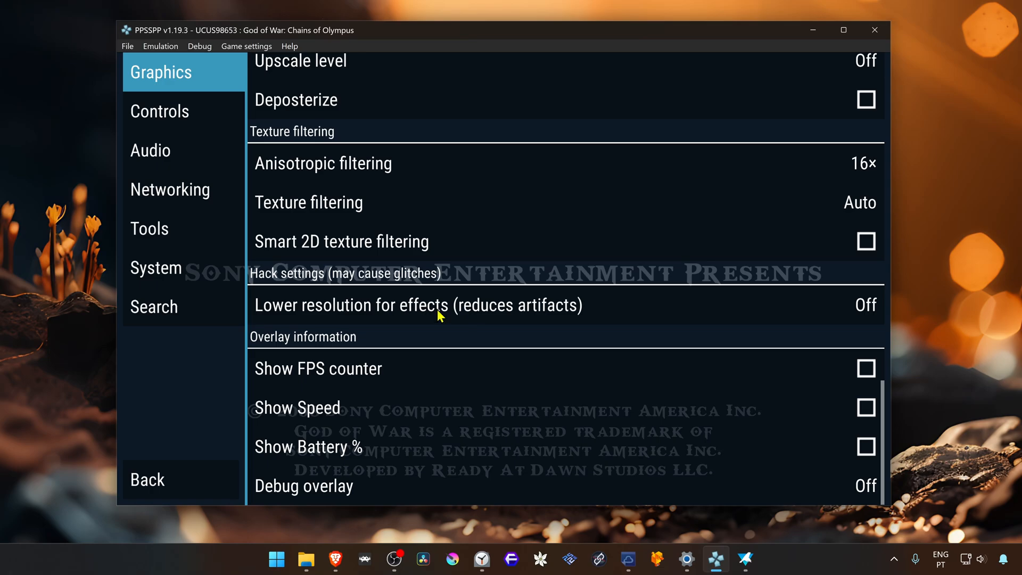
mouse_move(421, 330)
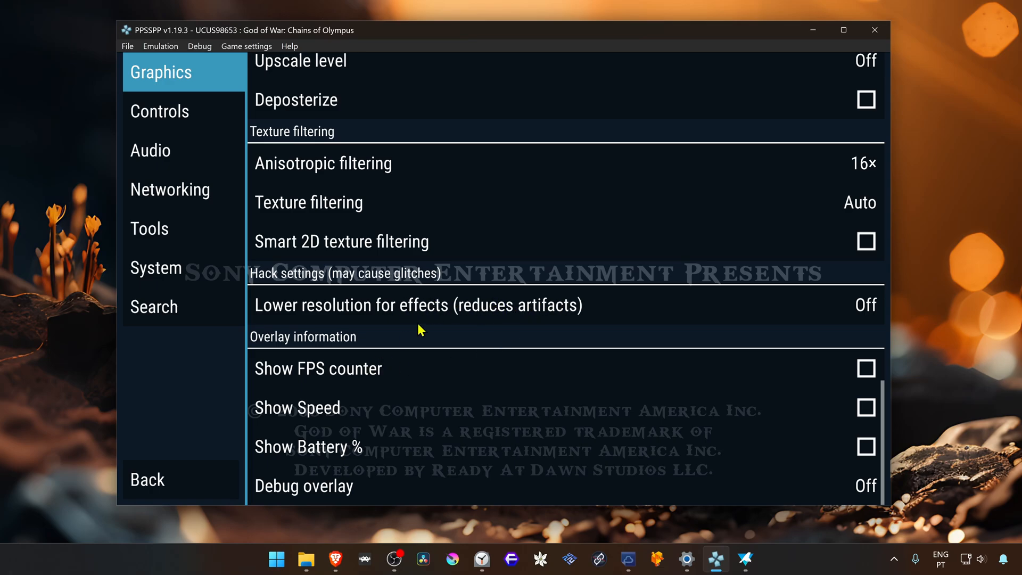
mouse_move(481, 316)
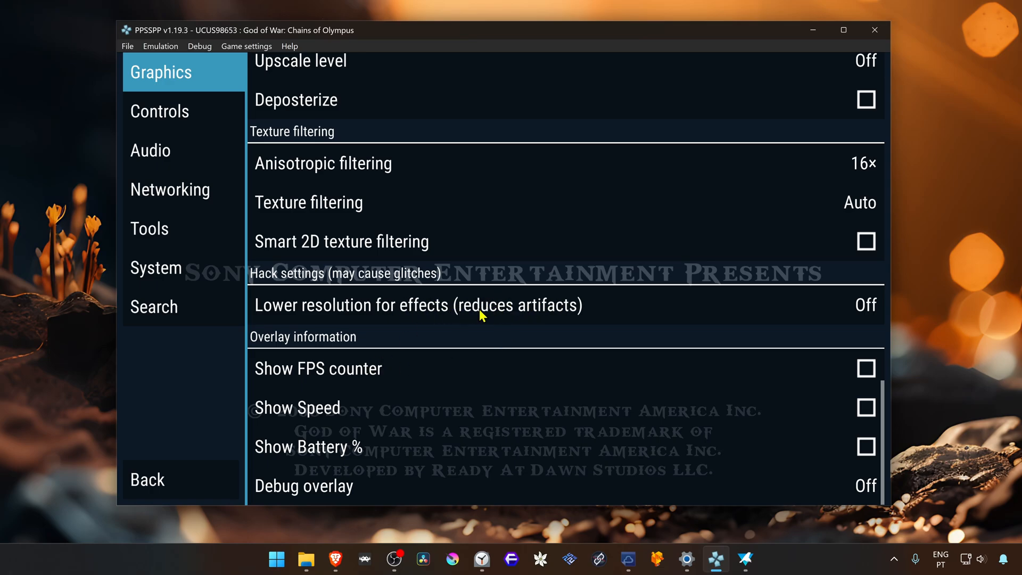
mouse_move(562, 312)
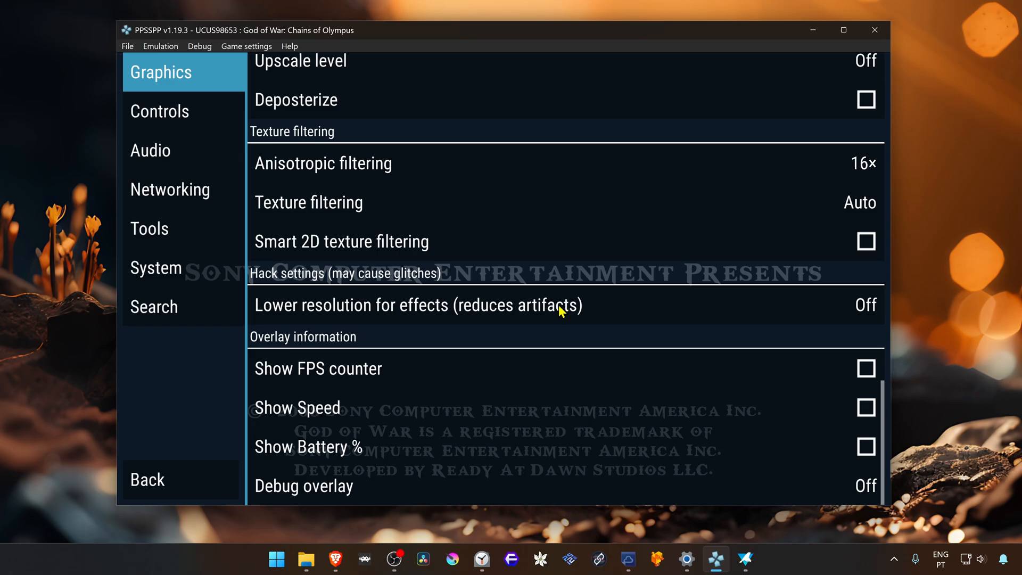
- Set 'Lower resolution for effects (reduces artifacts)' to Aggressive
left_click(417, 305)
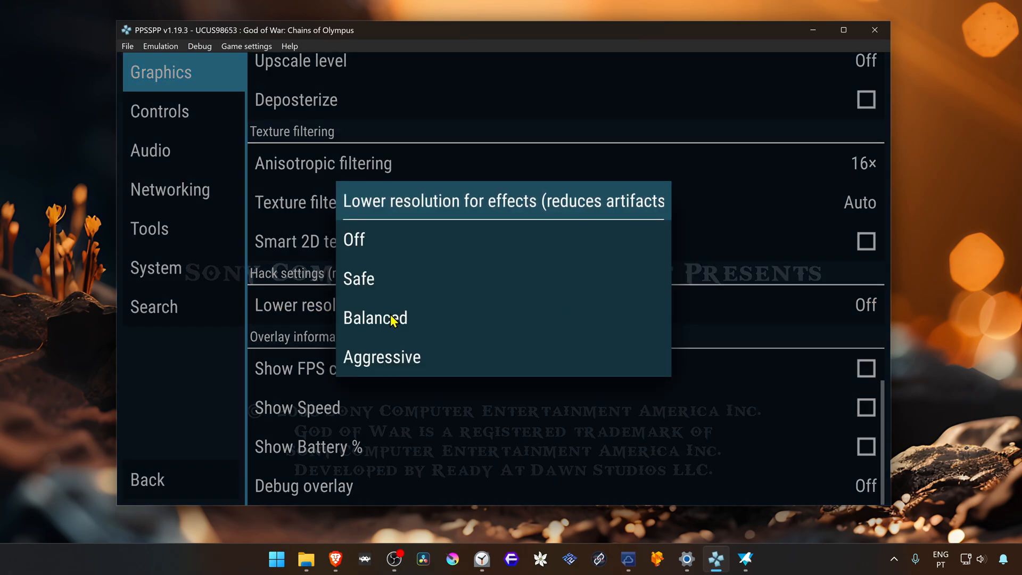
mouse_move(387, 363)
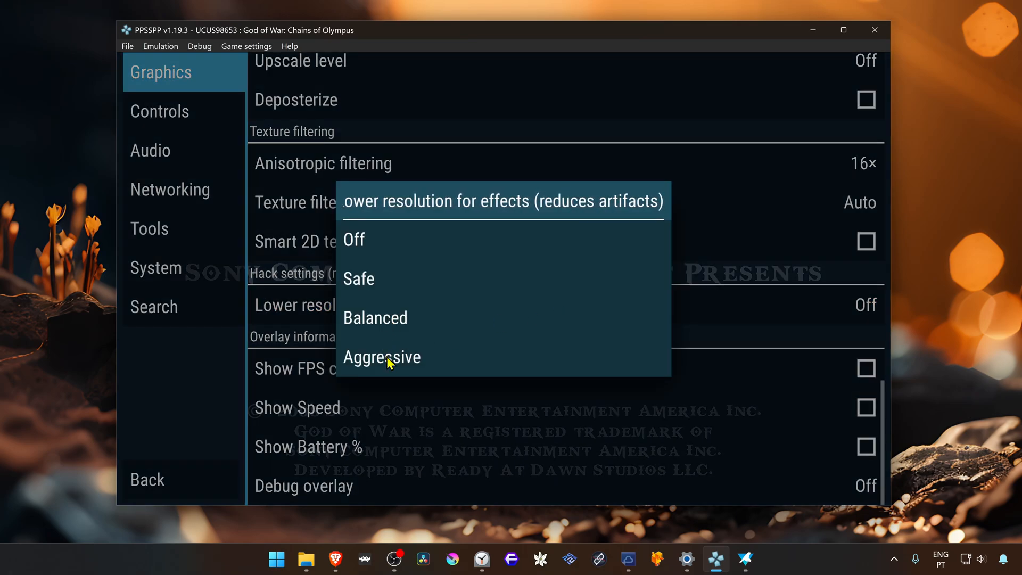
left_click(381, 357)
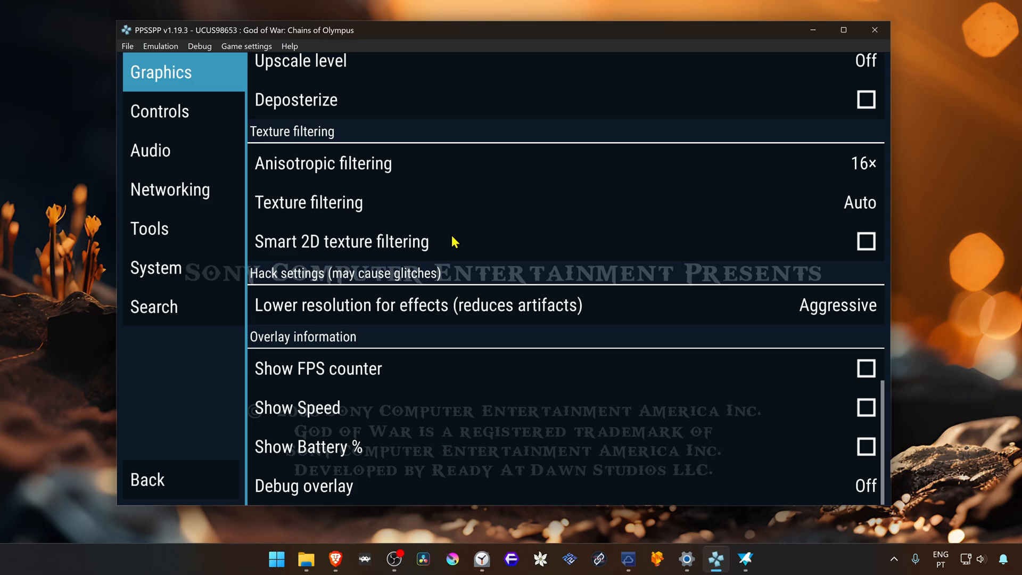
mouse_move(163, 480)
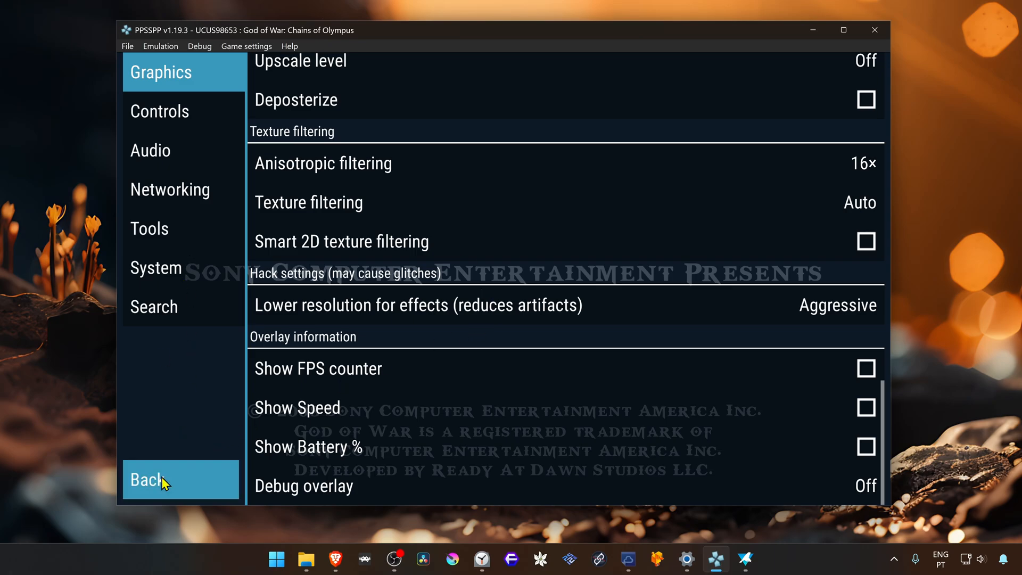
- Return to the pause menu, quit PPSSPP, and relaunch it from the taskbar
left_click(145, 480)
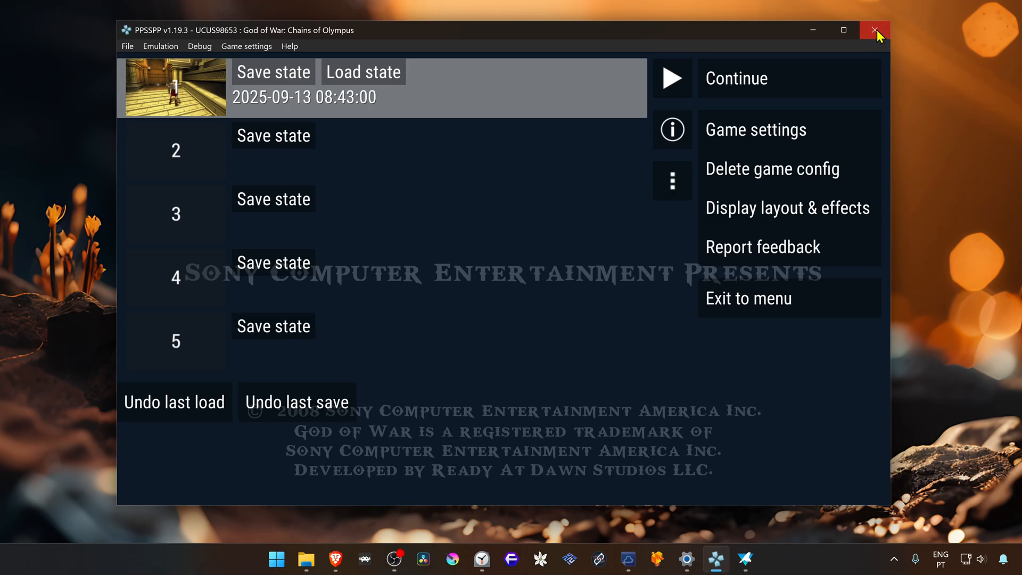
left_click(875, 30)
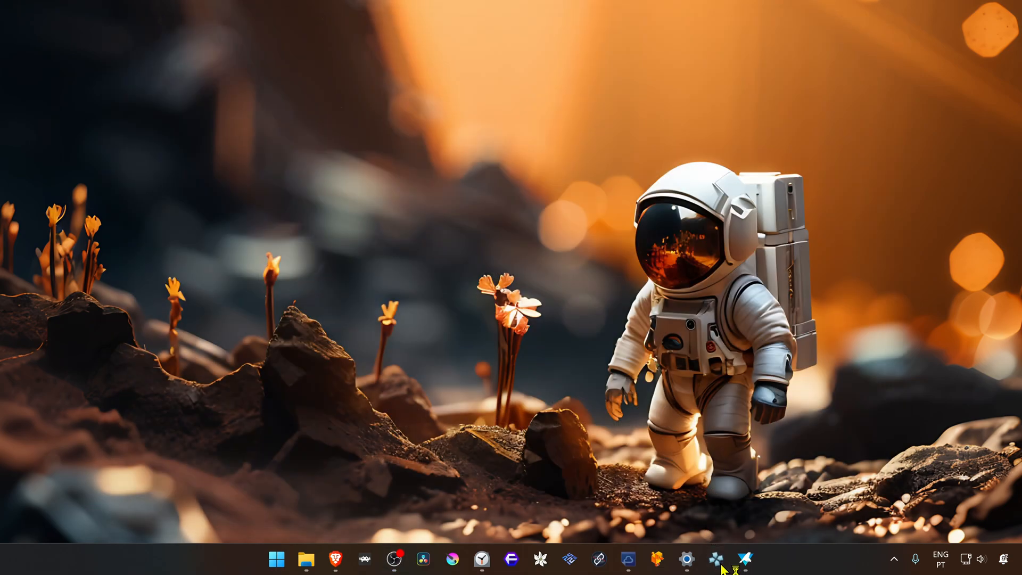
left_click(716, 559)
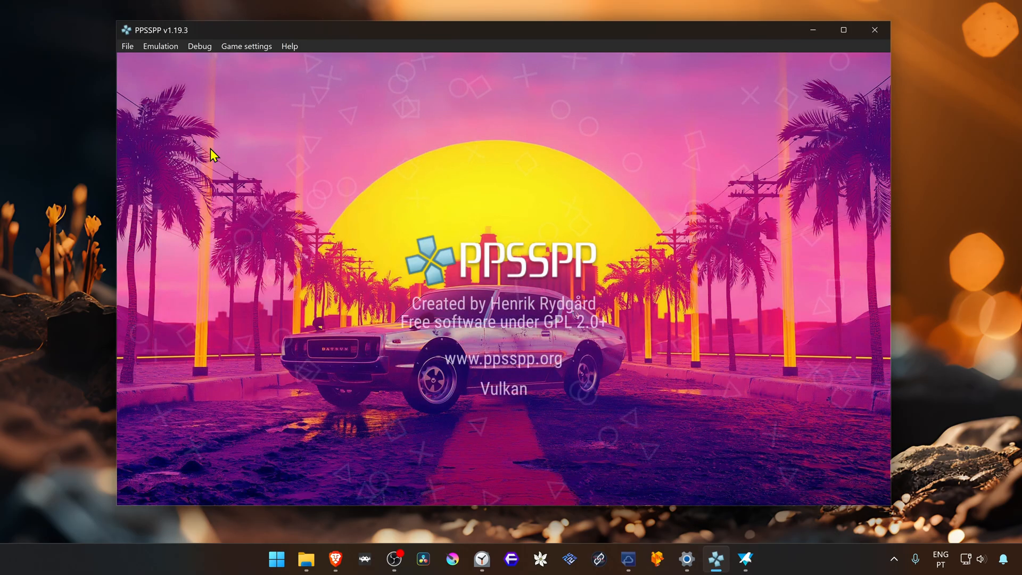